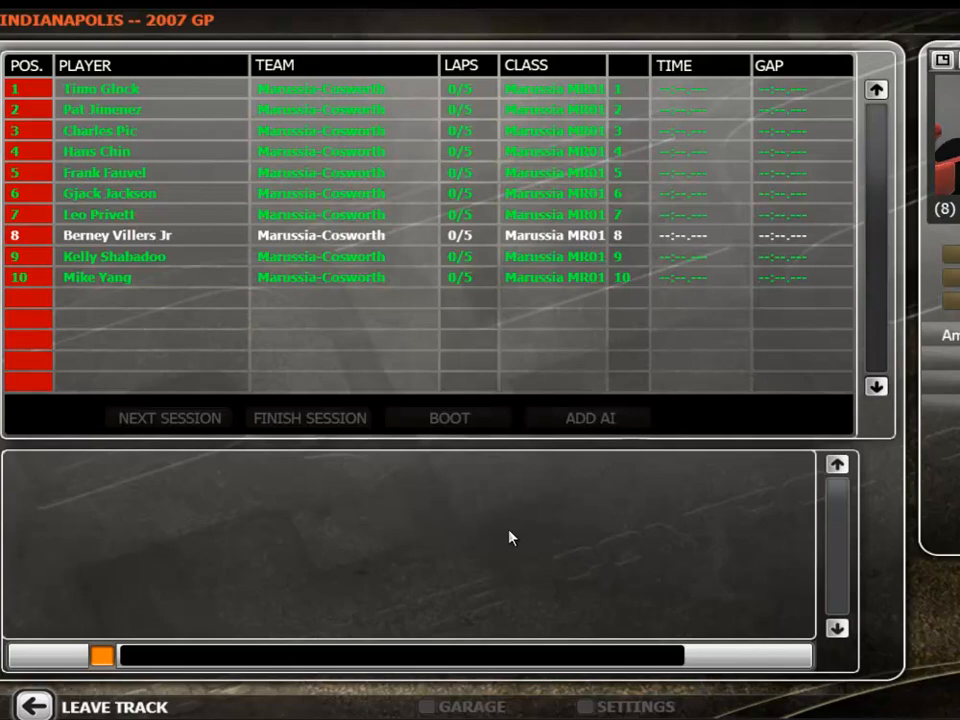
{"action": "mouse_move", "coordinate": [518, 540]}
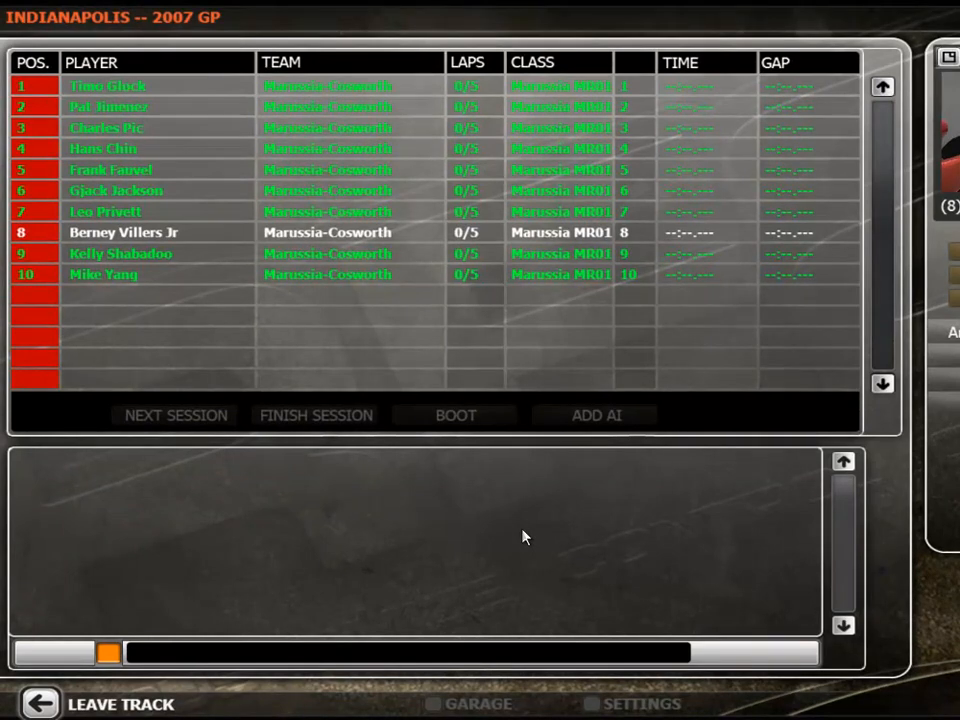
{"action": "mouse_move", "coordinate": [565, 640]}
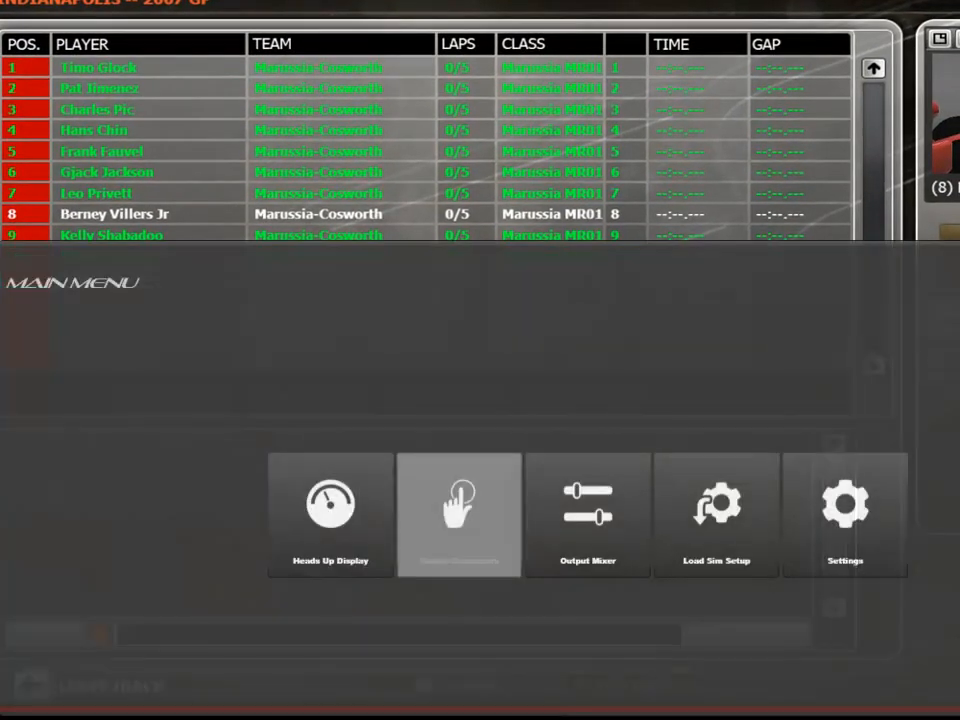
{"action": "mouse_move", "coordinate": [588, 510]}
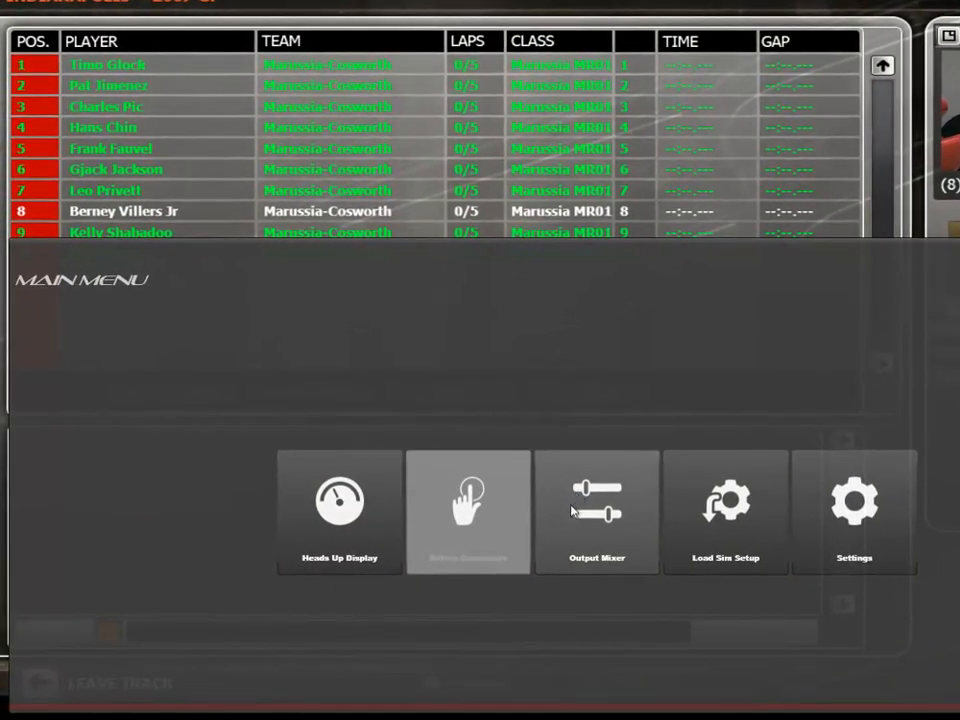
Step: Open the Output Mixer from the SimCommander main menu
{"action": "left_click", "coordinate": [596, 512]}
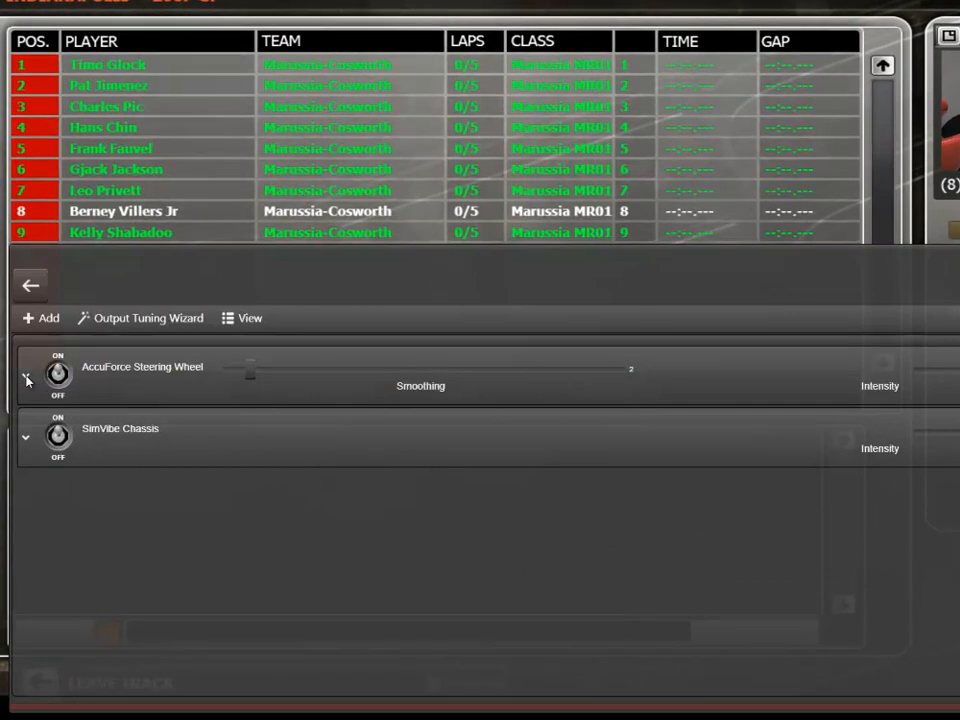
Step: Expand the AccuForce Steering Wheel effects and turn Game Force Feedback off
{"action": "left_click", "coordinate": [27, 379]}
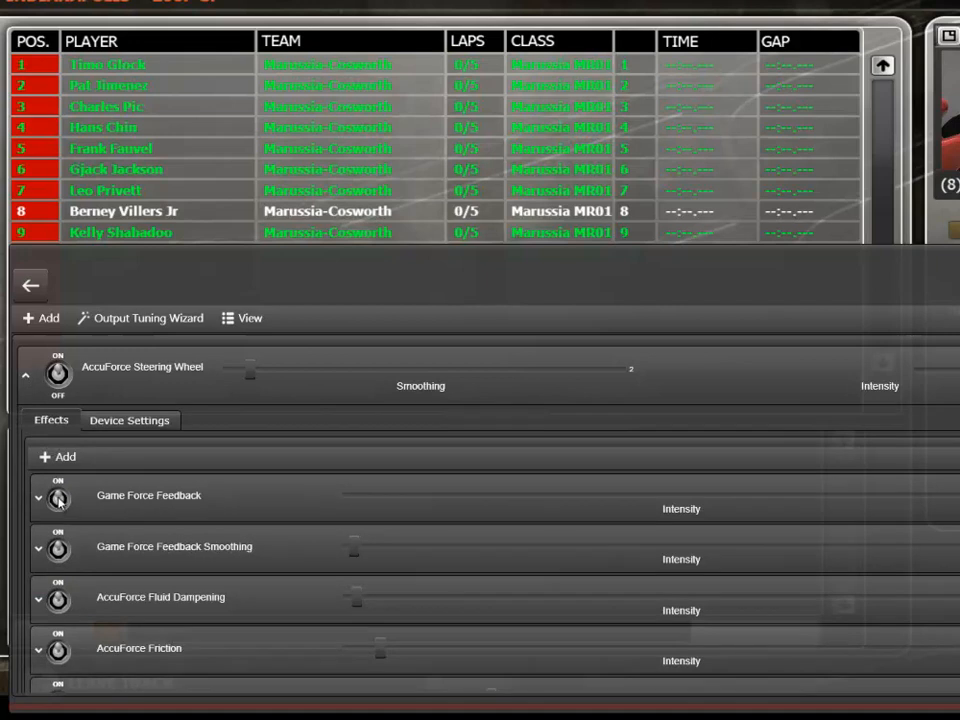
{"action": "left_click", "coordinate": [57, 498]}
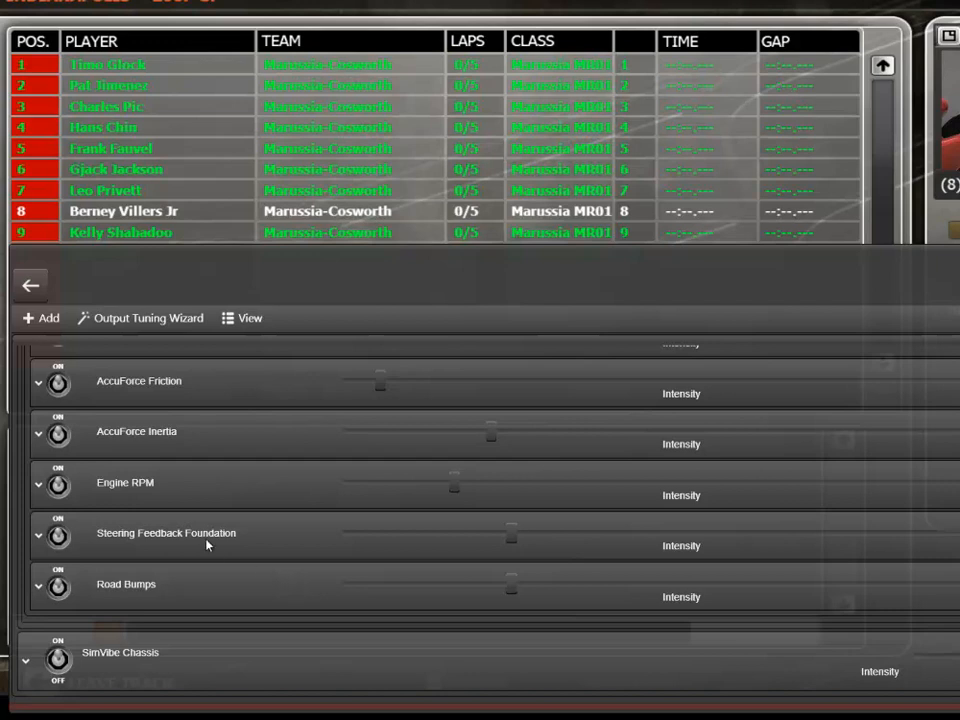
{"action": "mouse_move", "coordinate": [367, 513]}
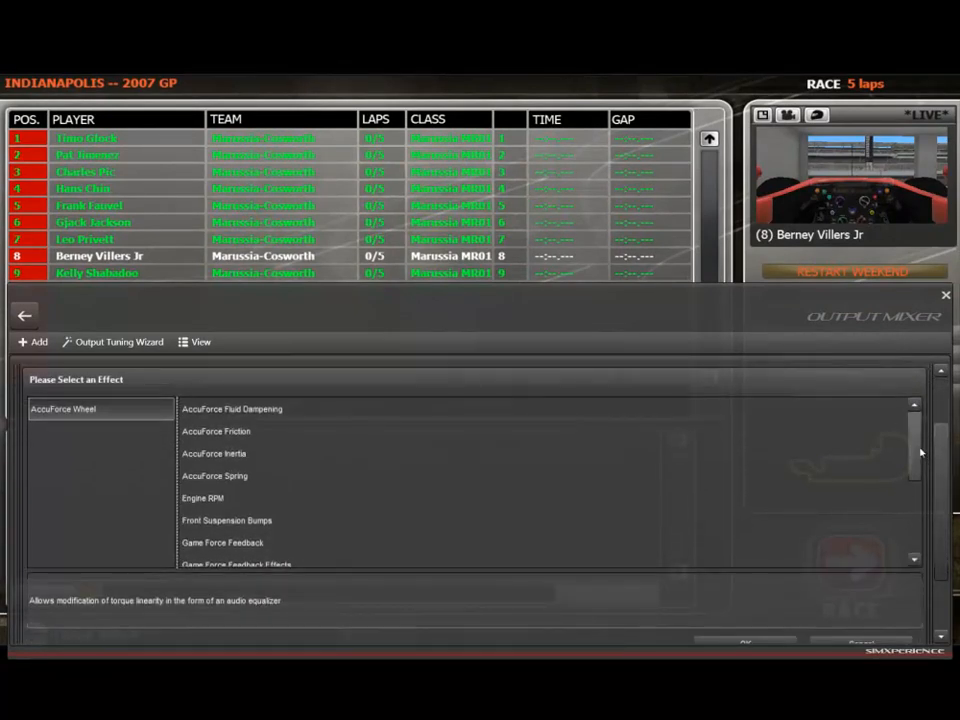
Step: Scroll the effect list to reach Front Suspension Bumps for the steering wheel
{"action": "scroll", "scroll_direction": "down", "scroll_amount": 3}
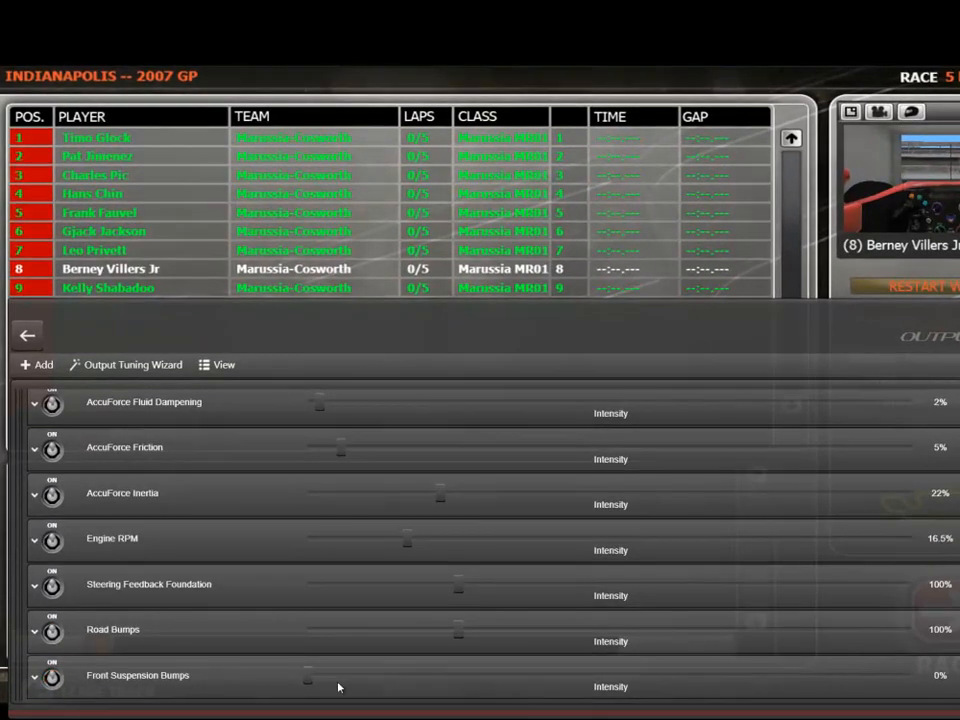
Step: Raise the Front Suspension Bumps intensity slider to 100%
{"action": "left_click_drag", "start_coordinate": [307, 680], "coordinate": [337, 680]}
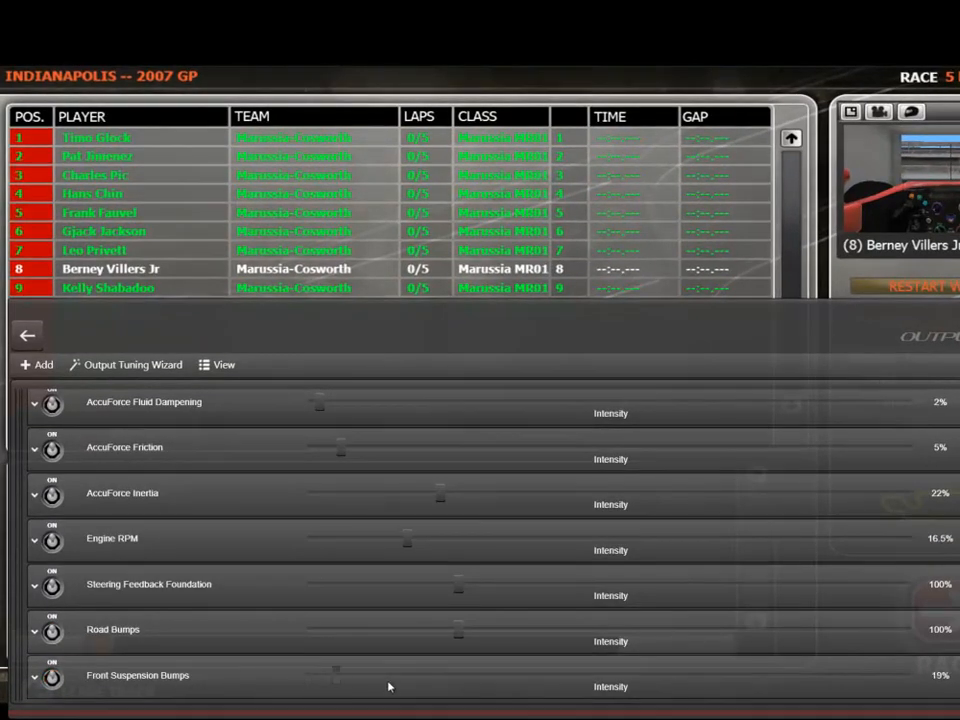
{"action": "left_click_drag", "start_coordinate": [337, 687], "coordinate": [467, 687]}
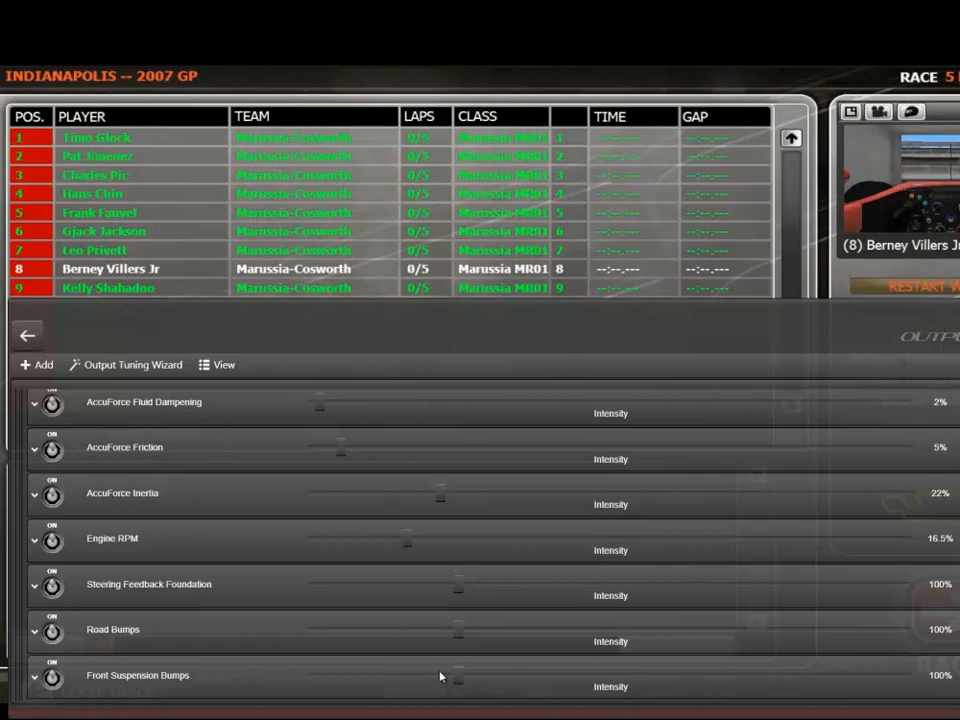
{"action": "mouse_move", "coordinate": [173, 642]}
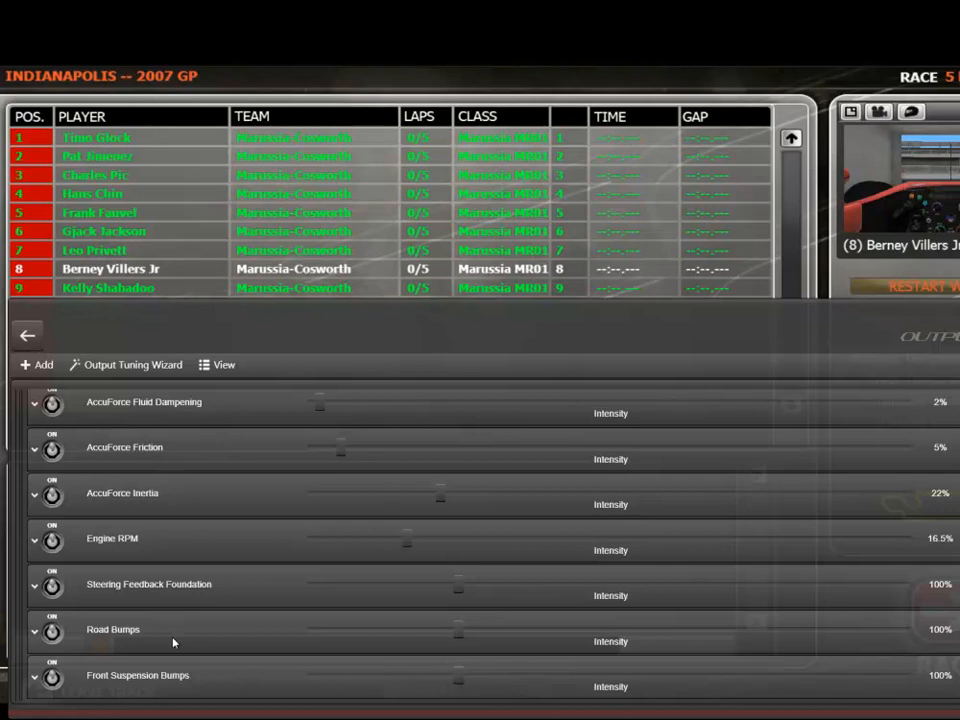
{"action": "mouse_move", "coordinate": [130, 635]}
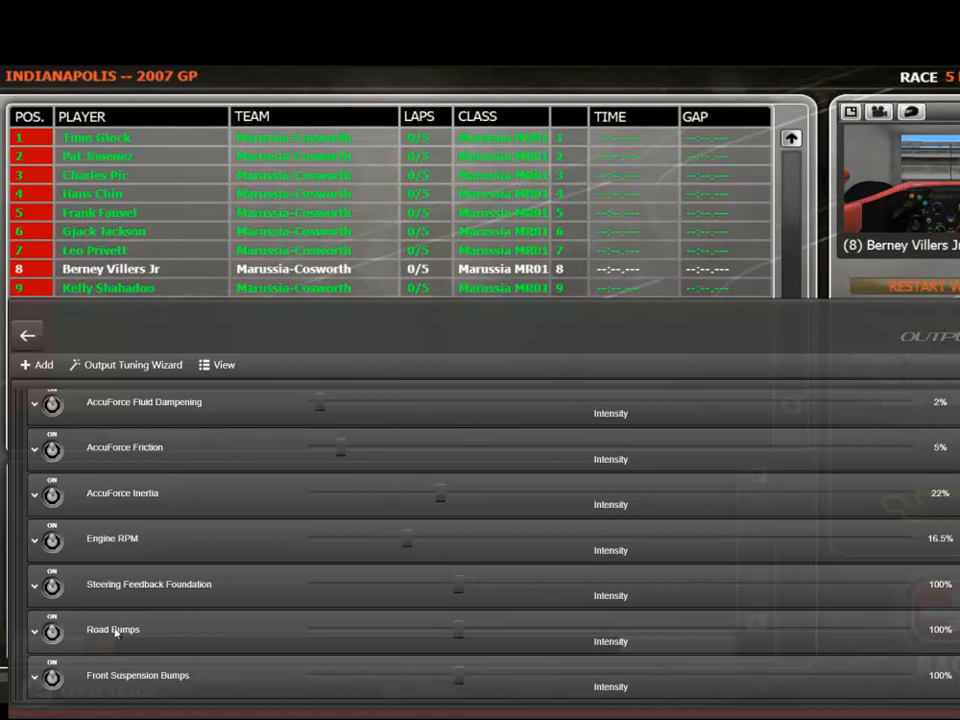
{"action": "left_click", "coordinate": [34, 631]}
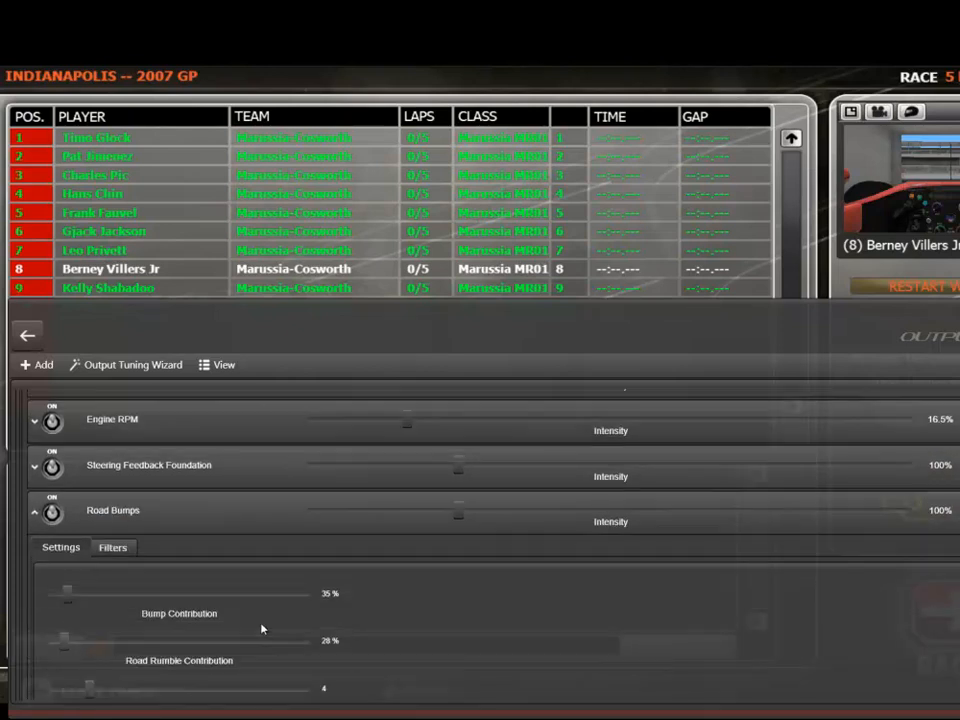
{"action": "scroll", "scroll_direction": "down", "scroll_amount": 3}
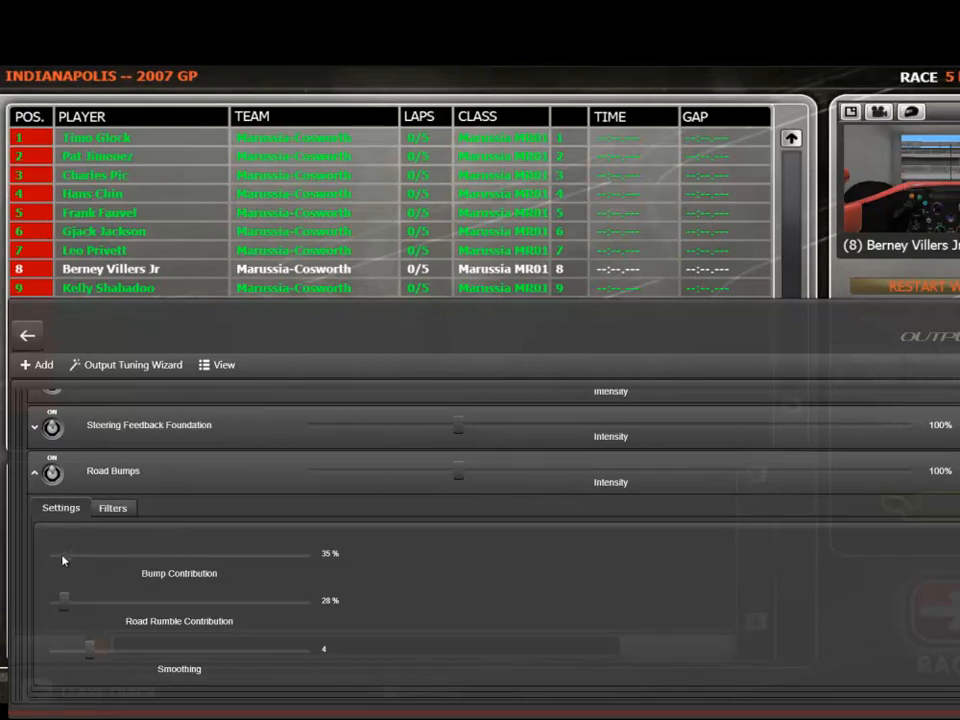
{"action": "left_click_drag", "start_coordinate": [64, 553], "coordinate": [48, 553]}
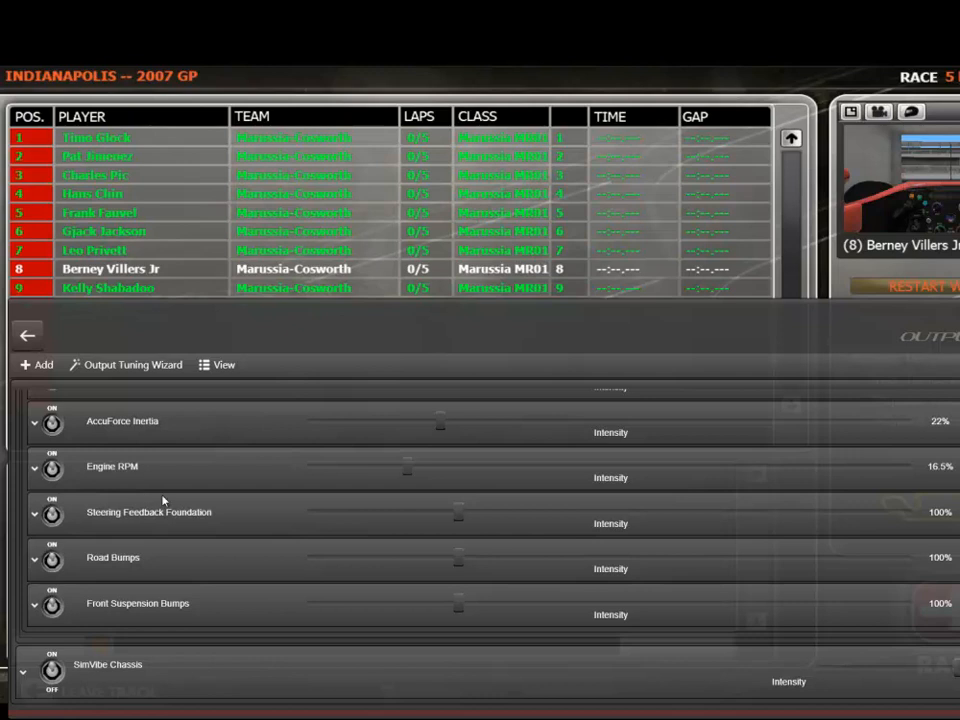
{"action": "mouse_move", "coordinate": [123, 436]}
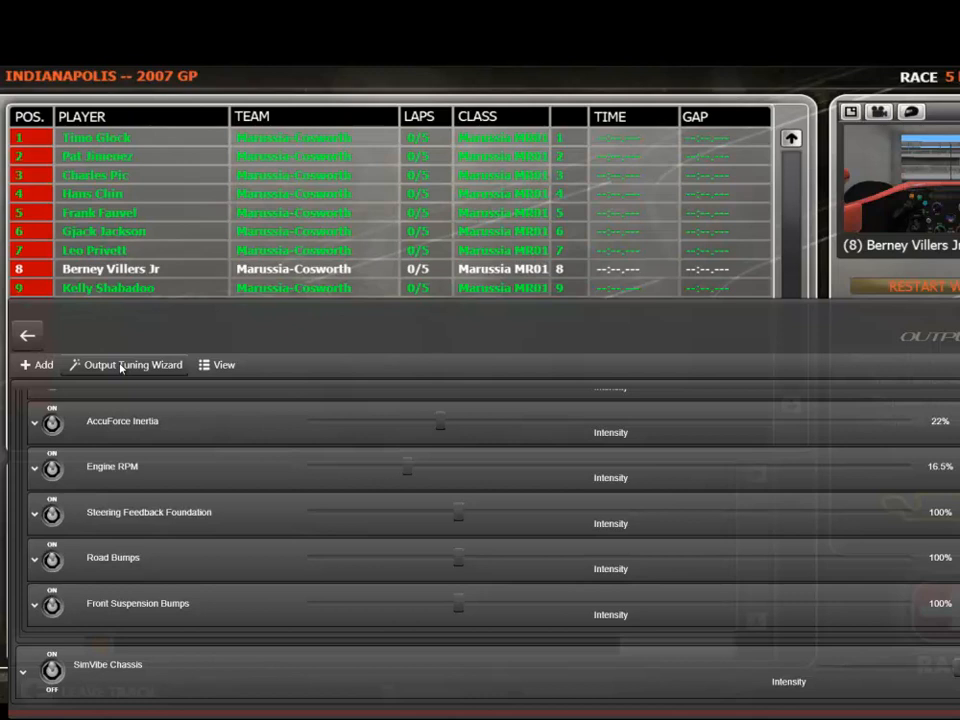
Step: Start the lap-telemetry tuning wizard, targeting only the AccuForce Steering Wheel
{"action": "left_click", "coordinate": [125, 364]}
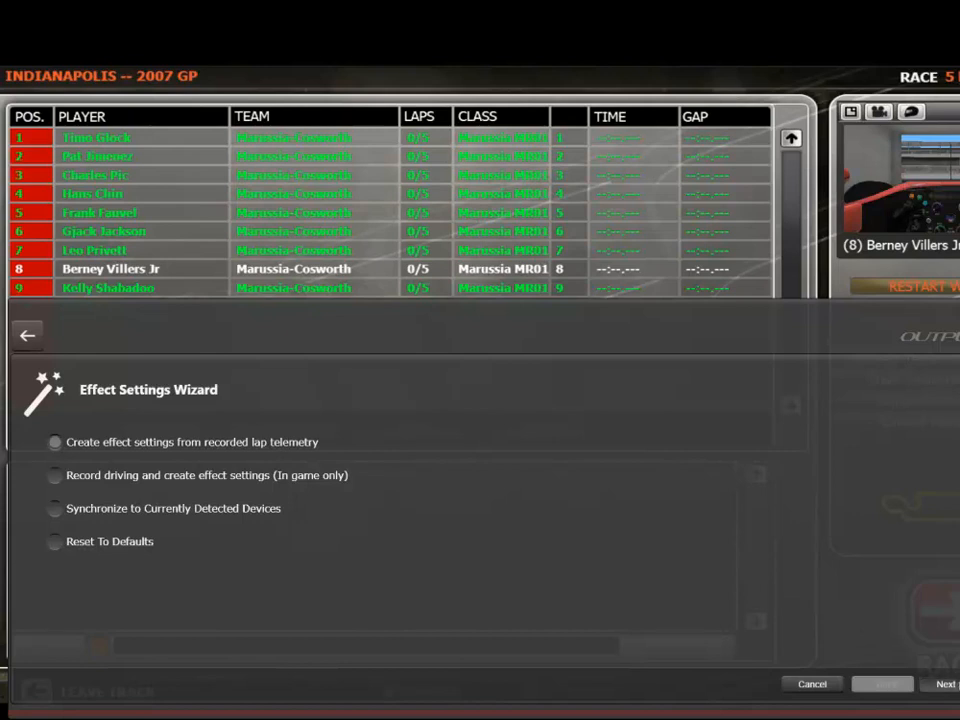
{"action": "mouse_move", "coordinate": [490, 588]}
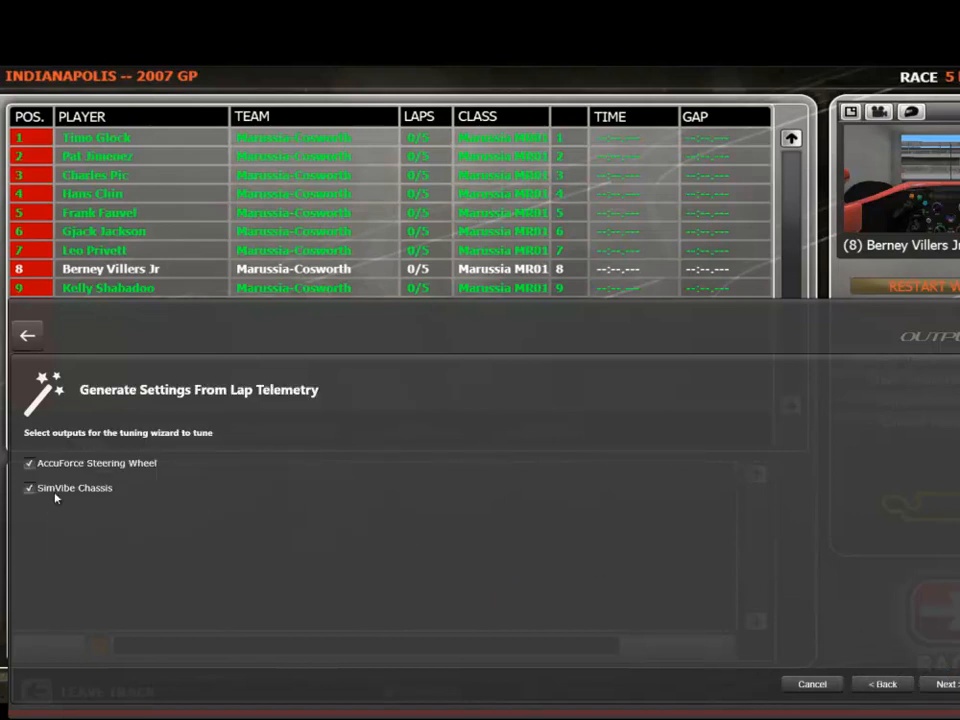
{"action": "left_click", "coordinate": [29, 488]}
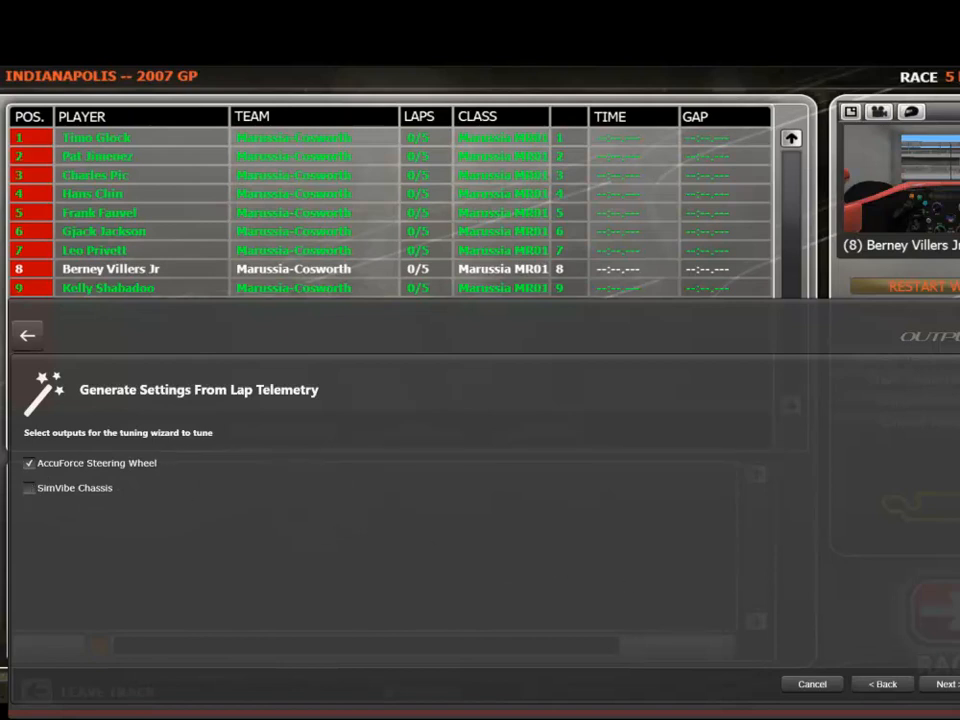
{"action": "left_click", "coordinate": [945, 683]}
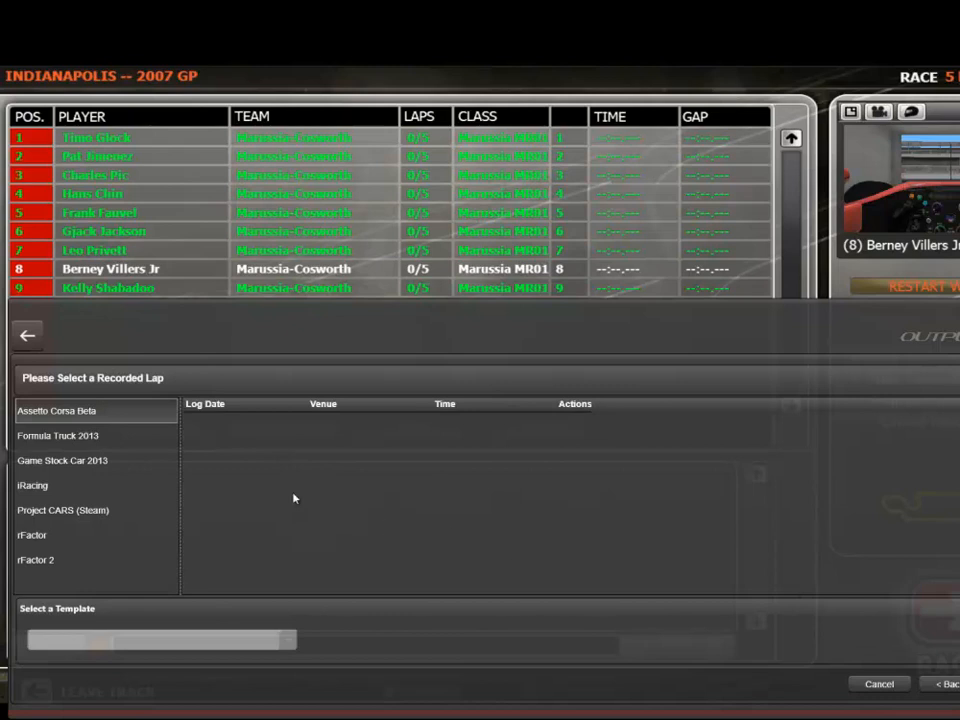
Step: Tune from an rFactor 2 Indianapolis lap with the Intelligent Peaks template
{"action": "left_click", "coordinate": [35, 559]}
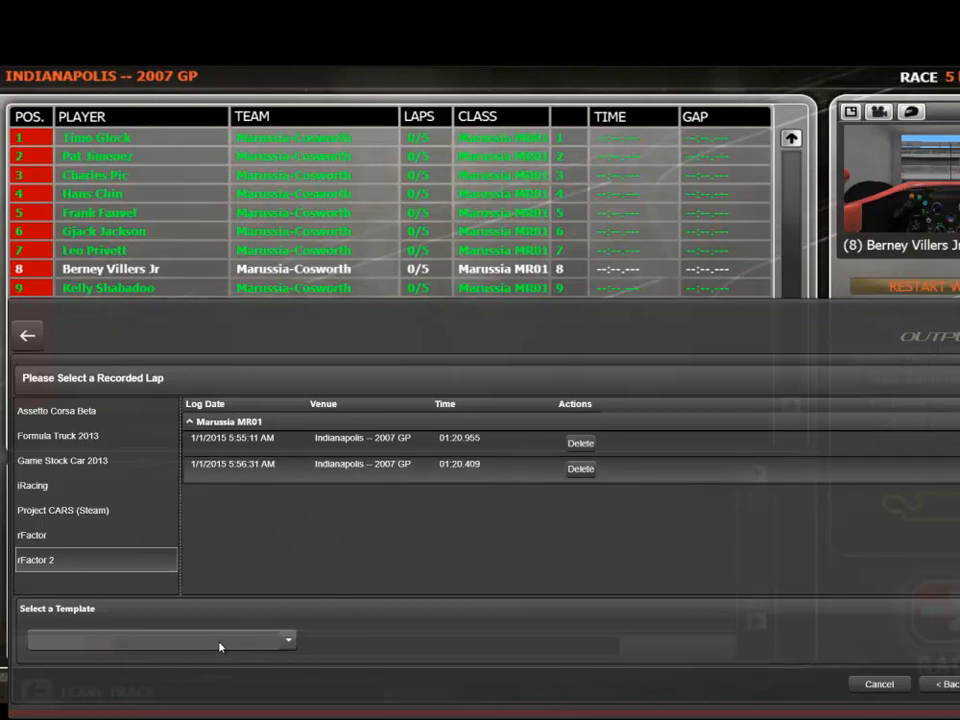
{"action": "left_click", "coordinate": [160, 640]}
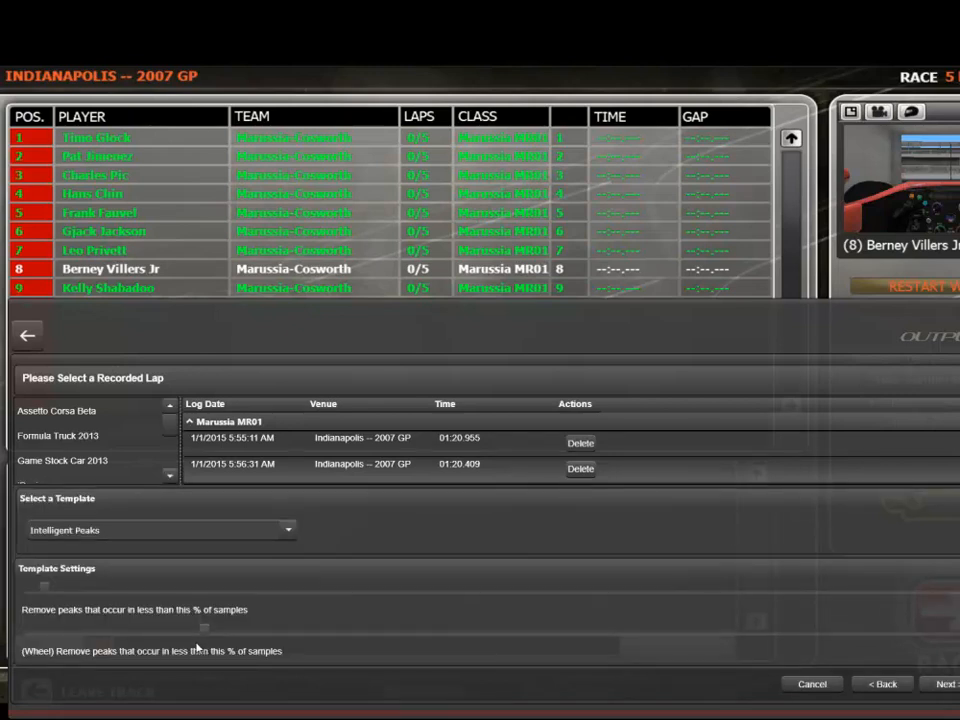
{"action": "mouse_move", "coordinate": [148, 623]}
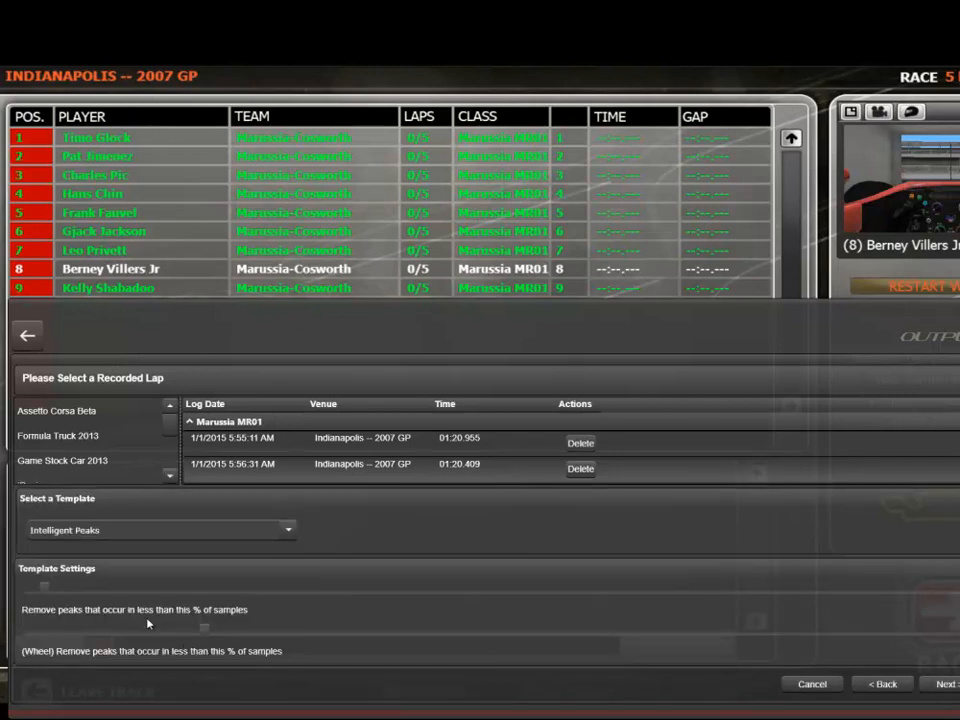
{"action": "mouse_move", "coordinate": [390, 676]}
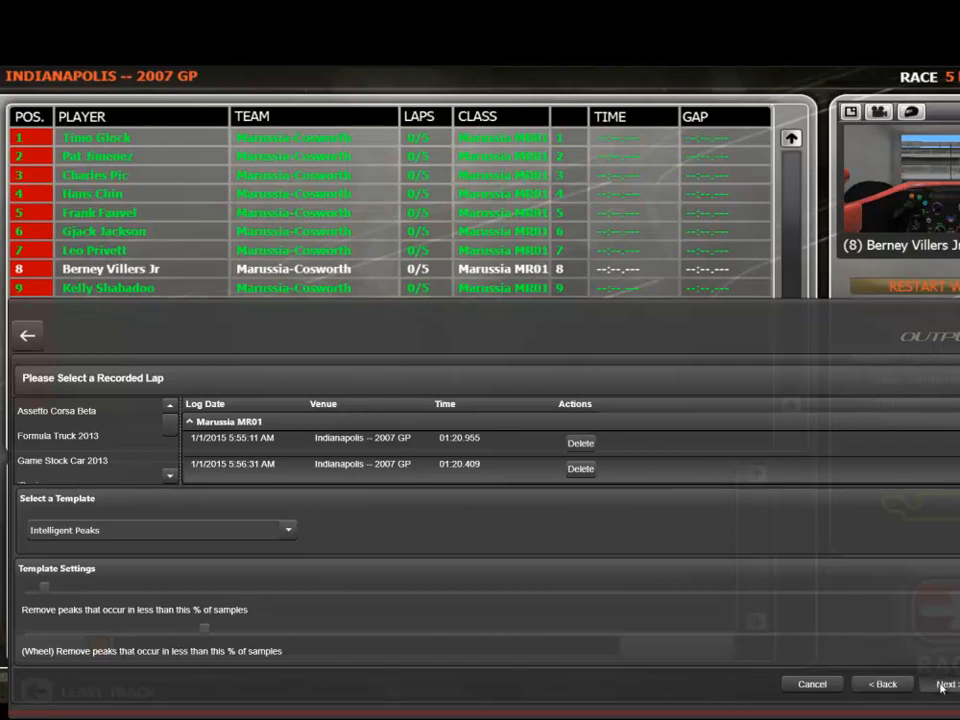
{"action": "left_click", "coordinate": [940, 684]}
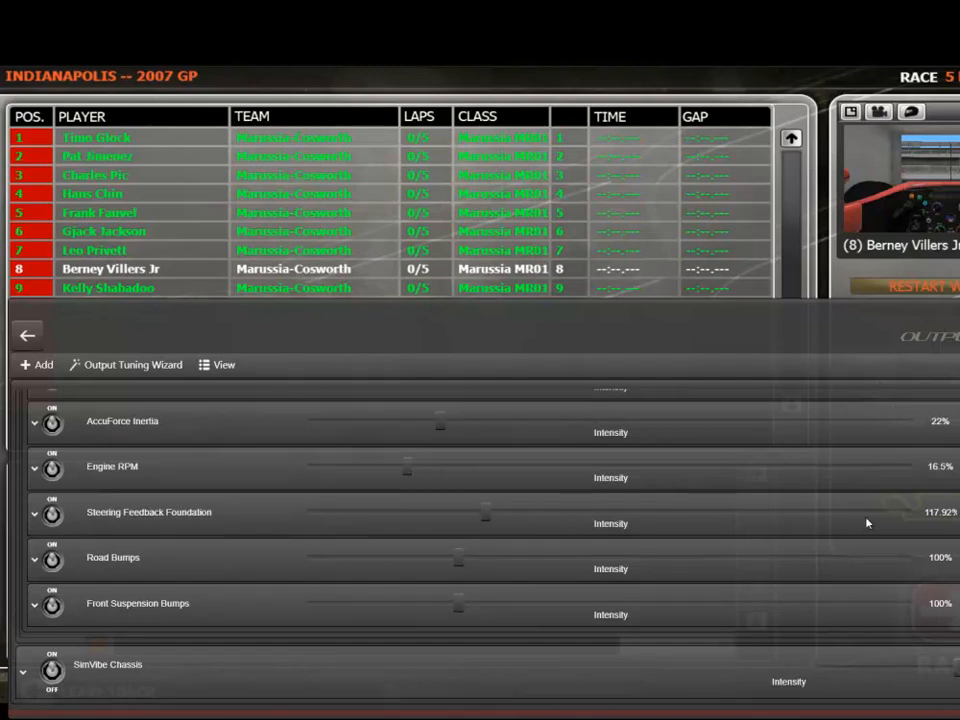
{"action": "mouse_move", "coordinate": [483, 507]}
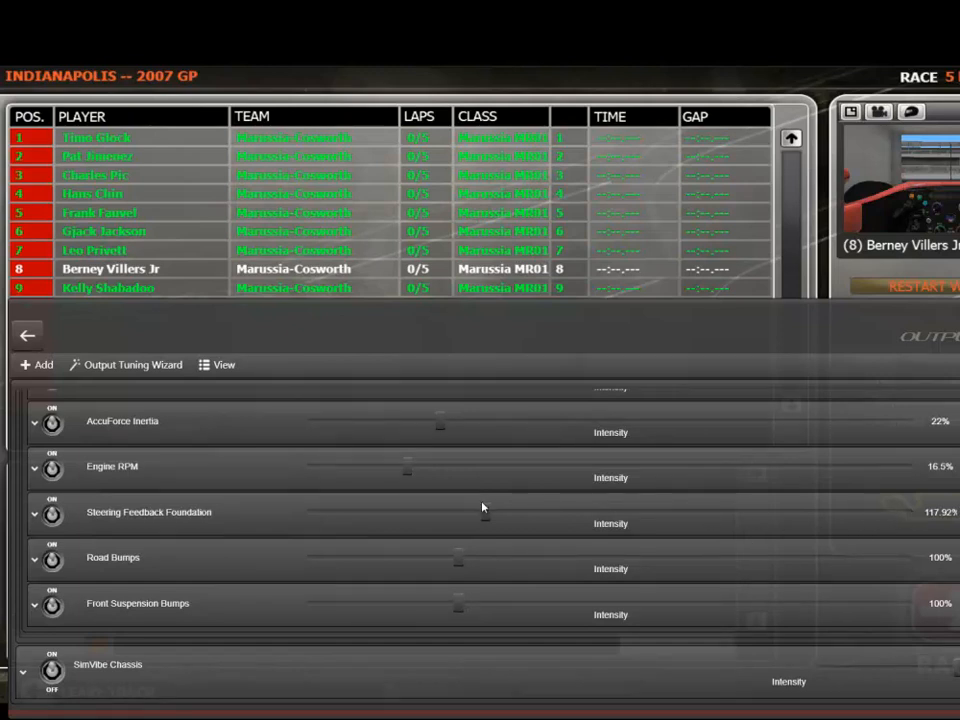